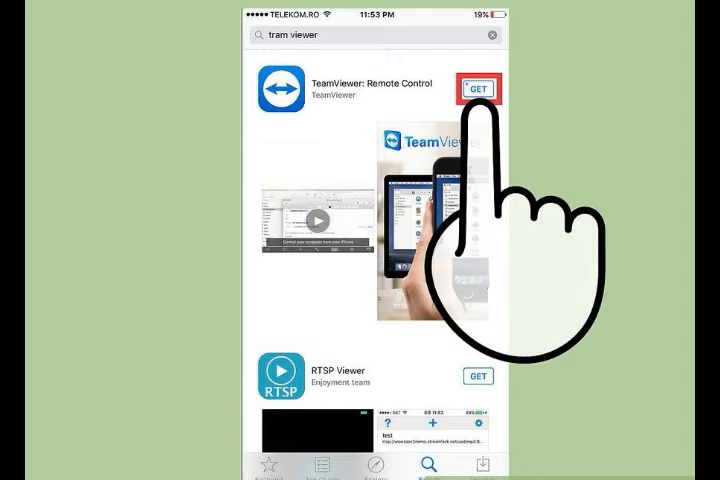
# - Start installing TeamViewer: Remote Control from its App Store search result via GET
pyautogui.click(478, 88)
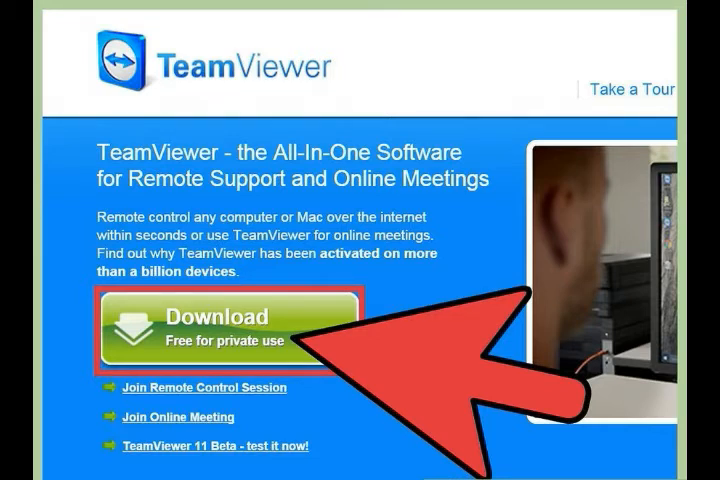
# - Download TeamViewer (free for private use) from teamviewer.com so the desktop program can launch
pyautogui.click(224, 324)
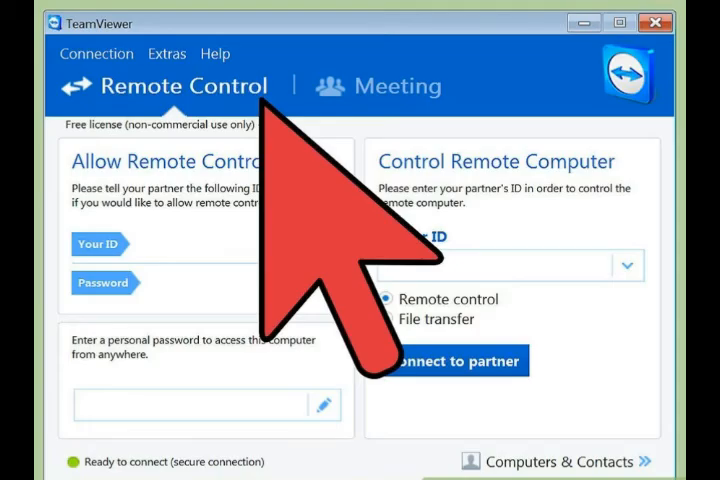